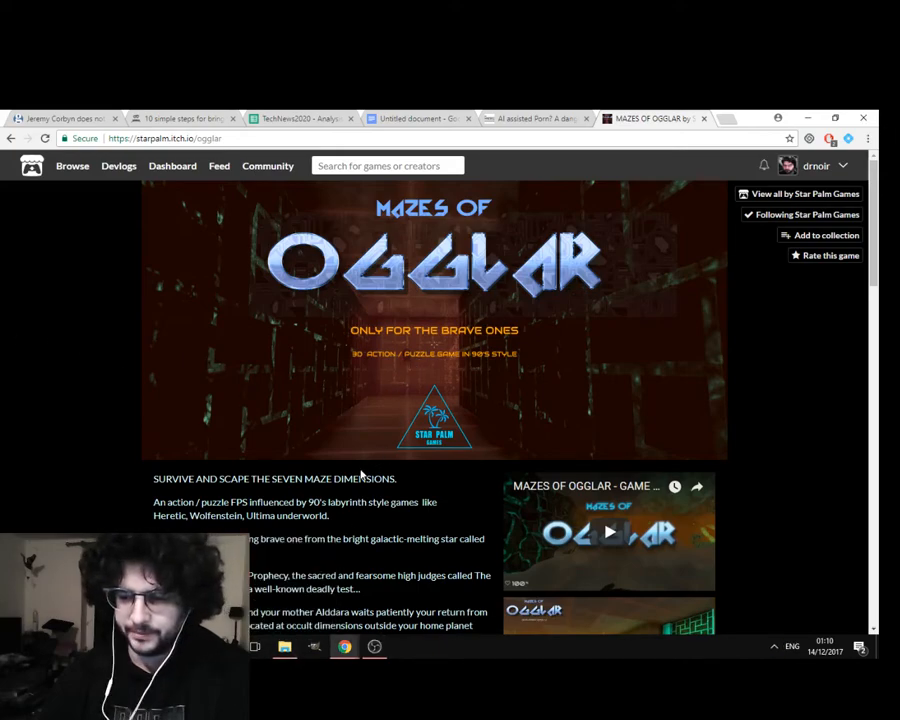
Extract the downloaded Mazes of Ogglar zip, keeping the default destination folder.
scroll(down, 3)
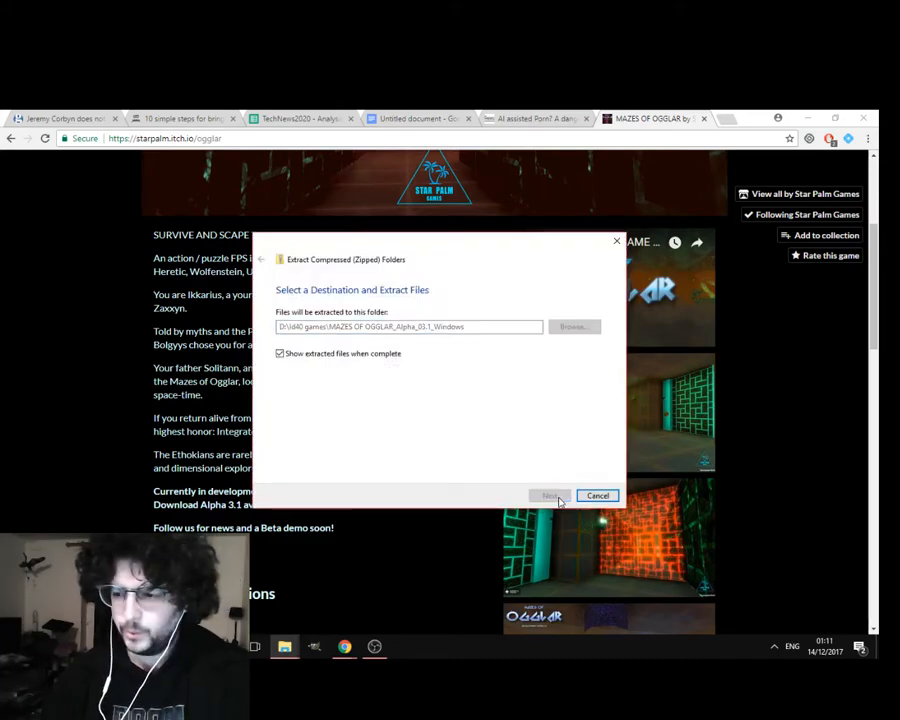
click(550, 495)
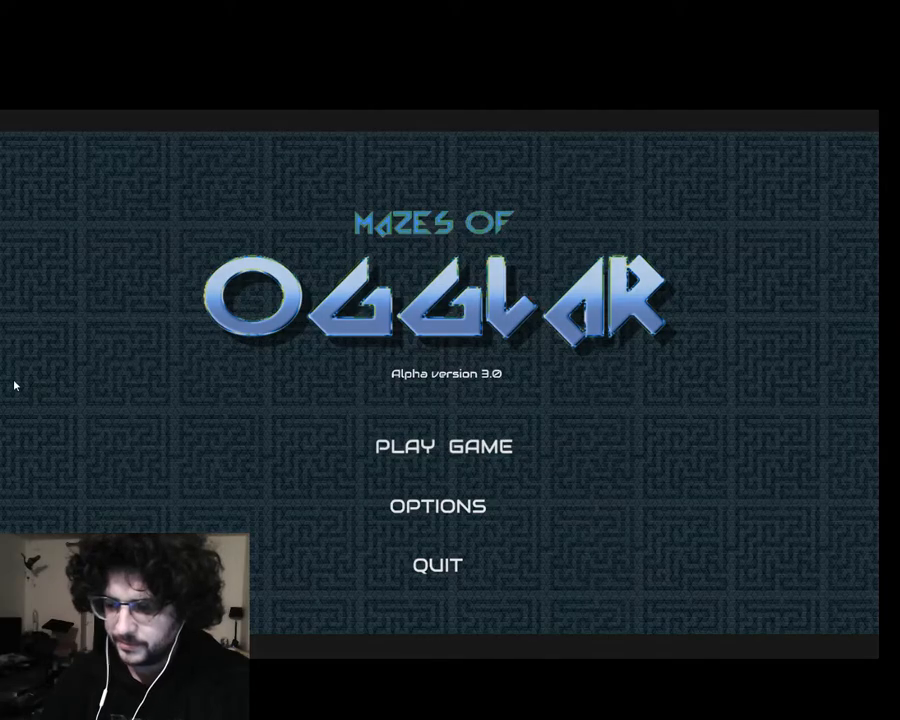
Start a new game and activate the glowing golden crystal with F twice.
click(446, 445)
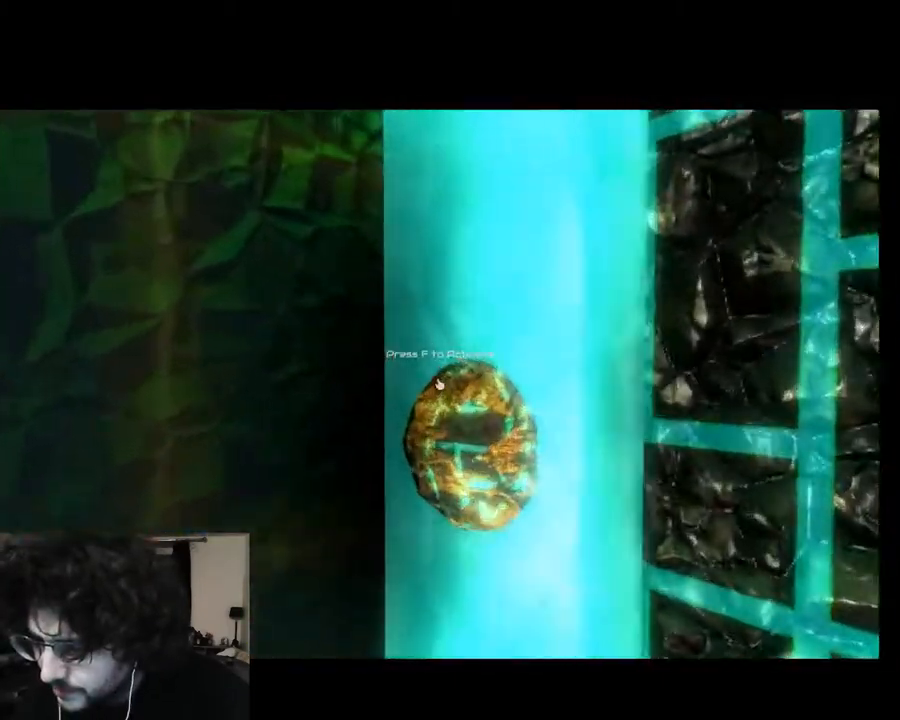
key(f)
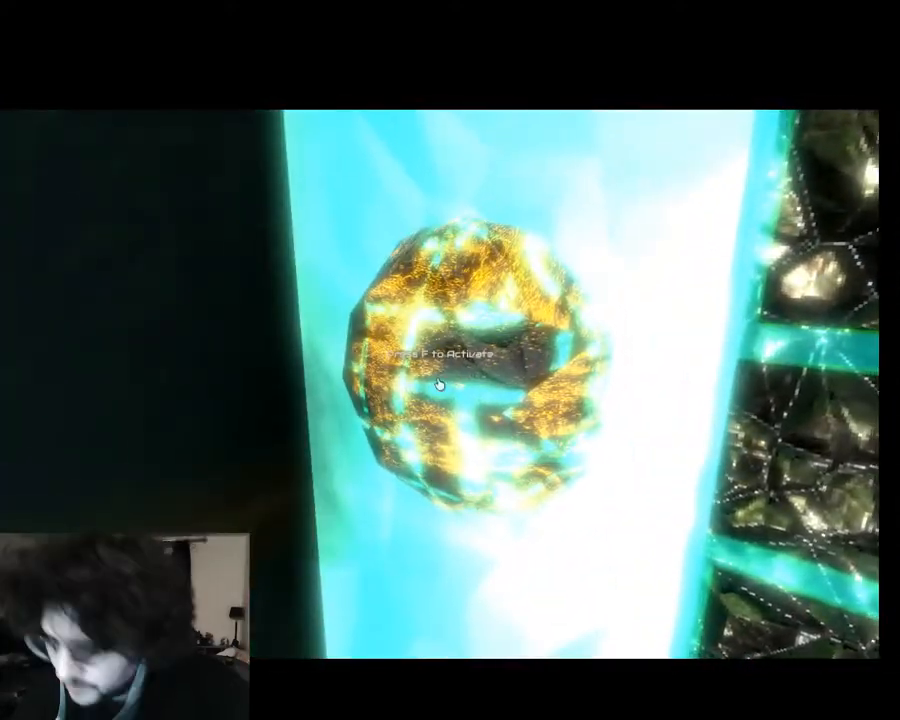
key(f)
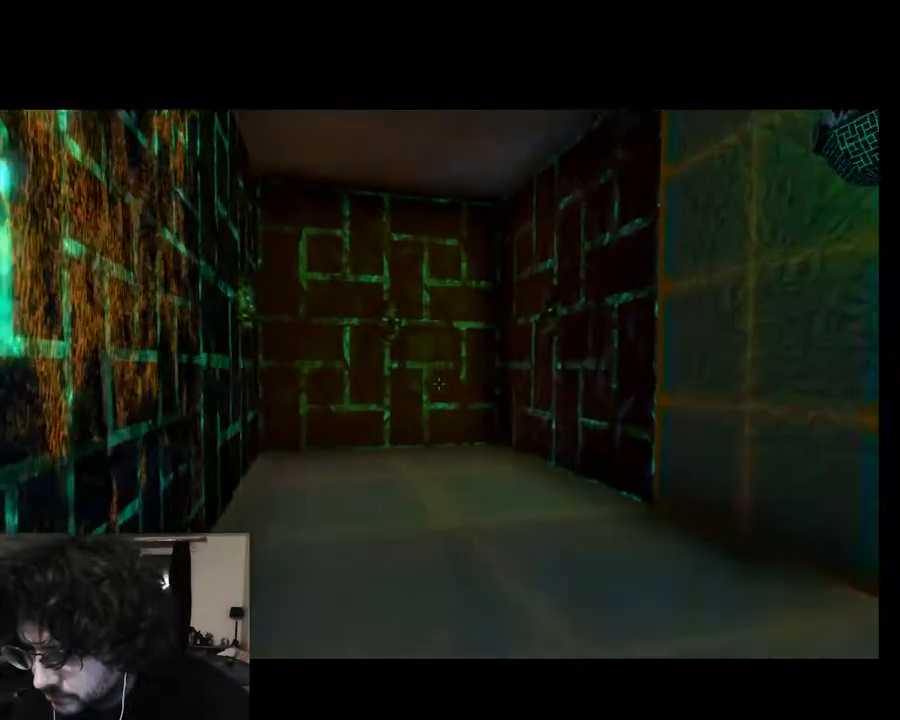
mouse_move(450, 360)
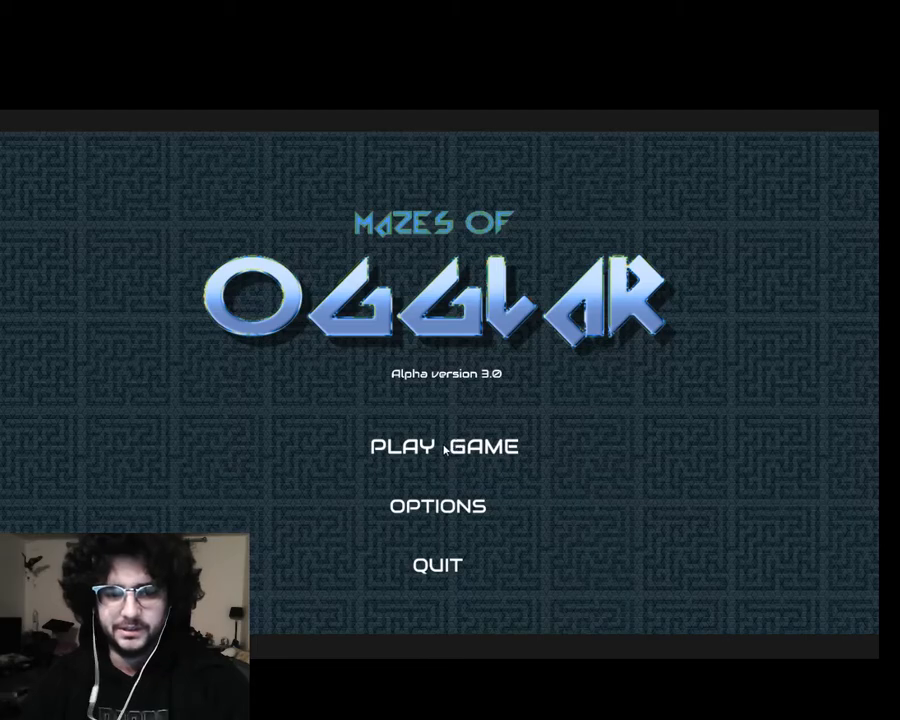
Open OPTIONS from the title menu to view the KEYBOARD controls list.
click(431, 505)
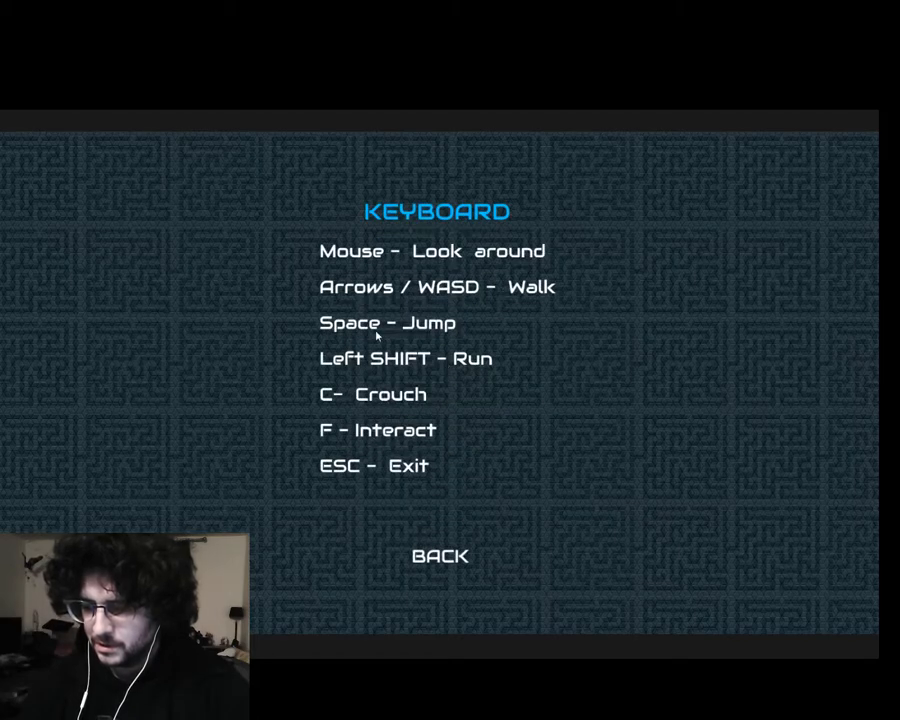
click(438, 555)
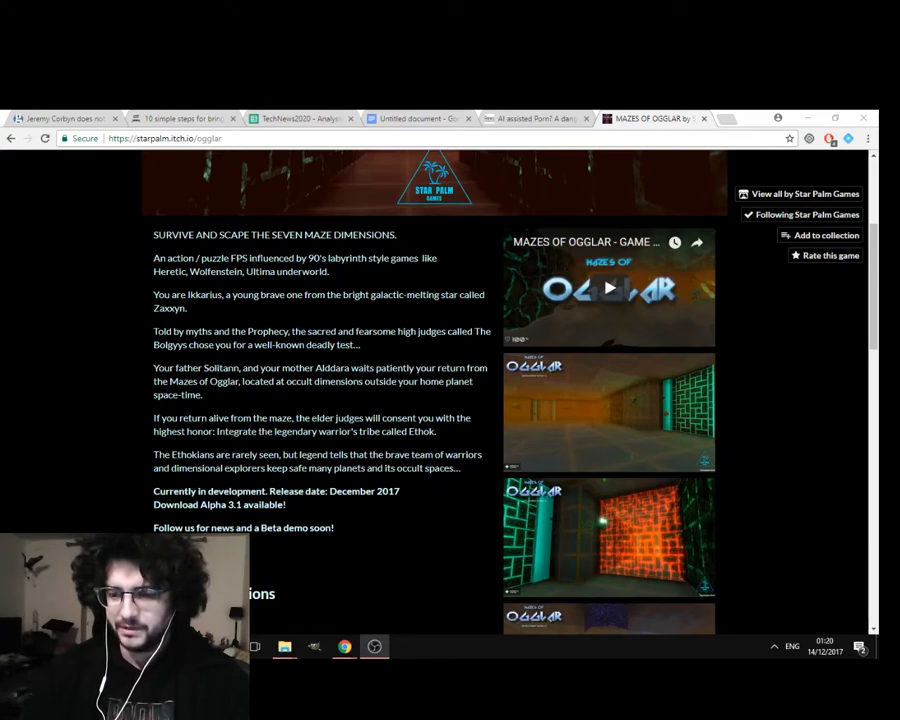
mouse_move(220, 314)
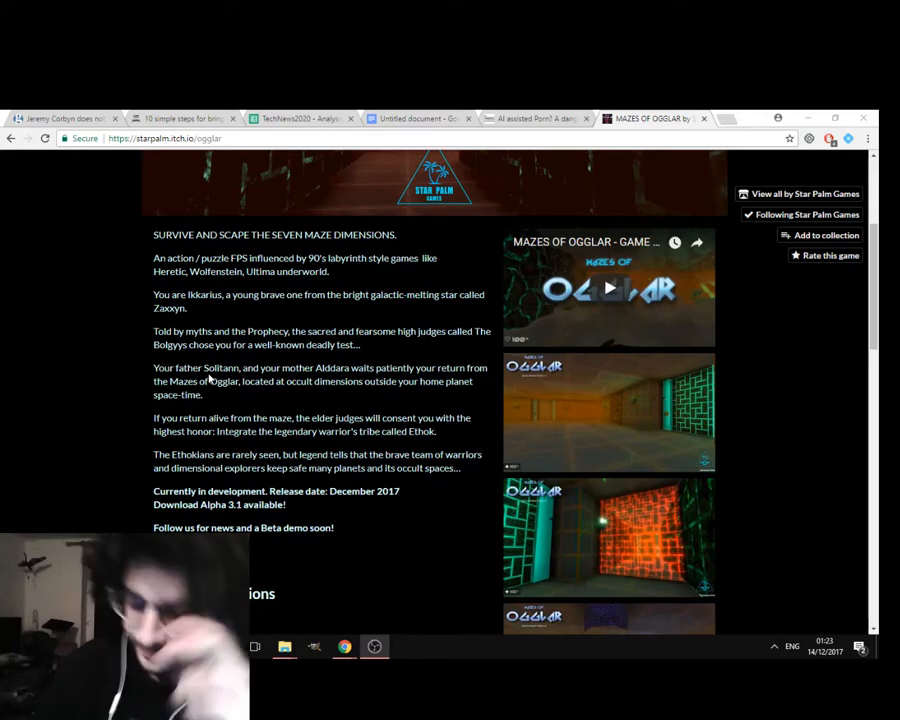
Scroll the Ogglar itch.io page down to the Alpha 3.1 and 4.0 downloads.
scroll(down, 3)
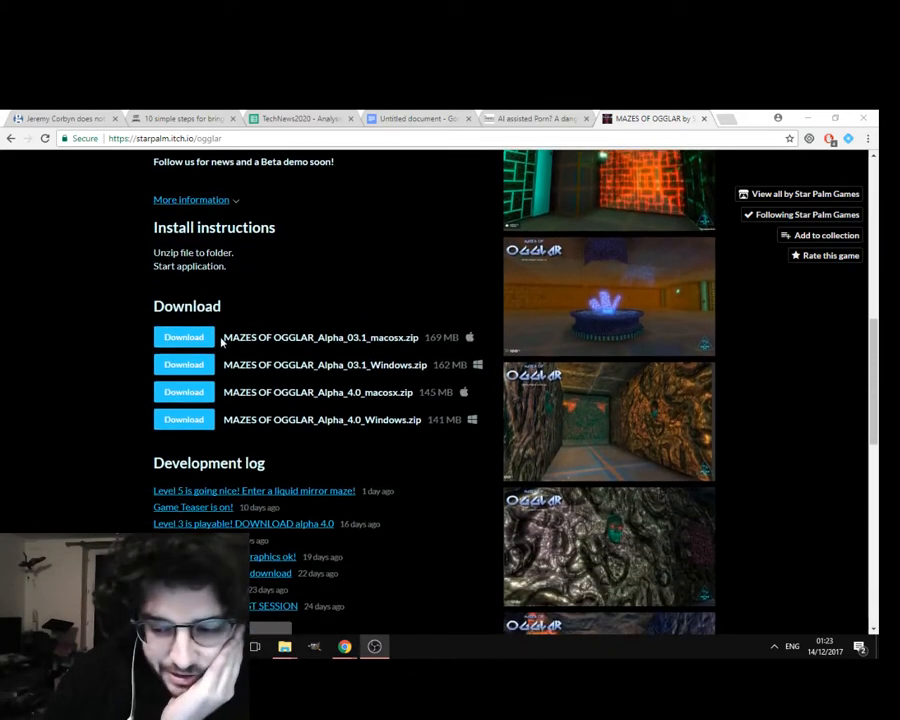